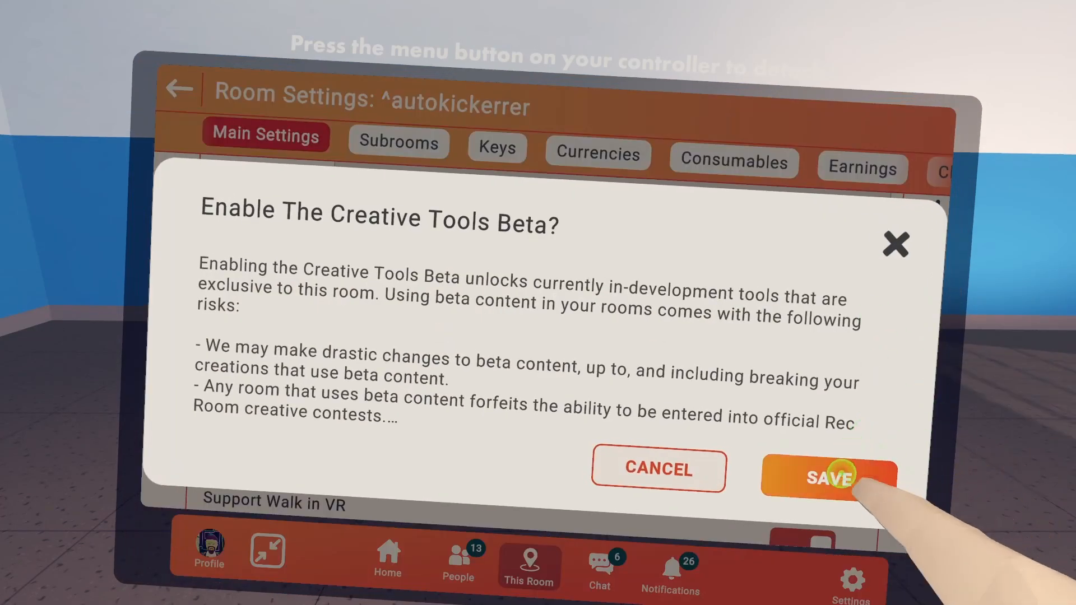
Step: Confirm enabling the Creative Tools Beta in the Save dialog
{"action": "left_click", "coordinate": [827, 470]}
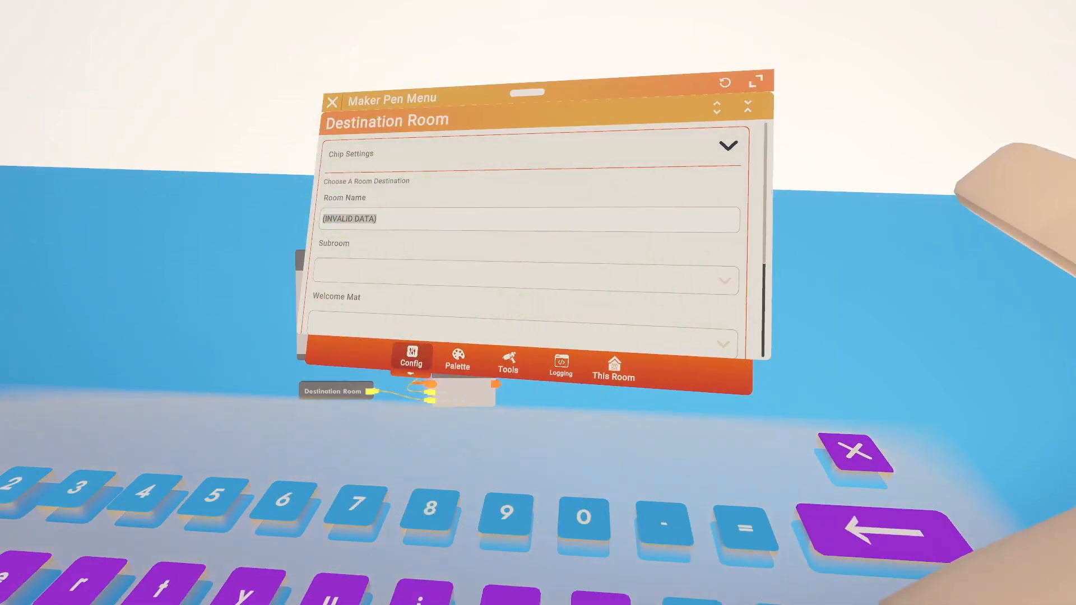
Step: Enter the destination room name text 'Dorm' then 'Rec' into the Room Name field
{"action": "type", "text": "D"}
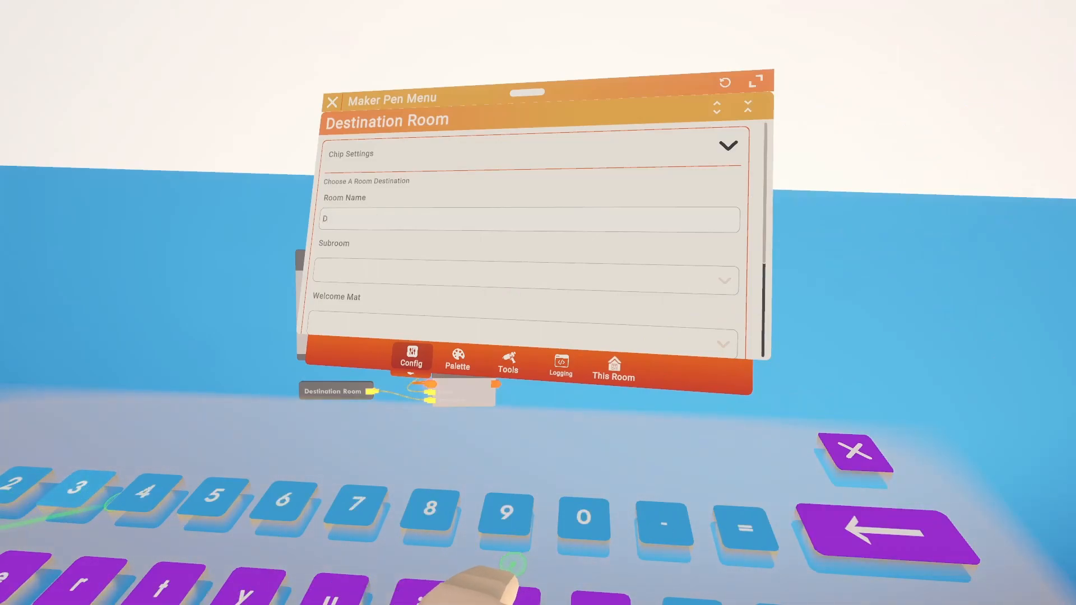
{"action": "type", "text": "orm"}
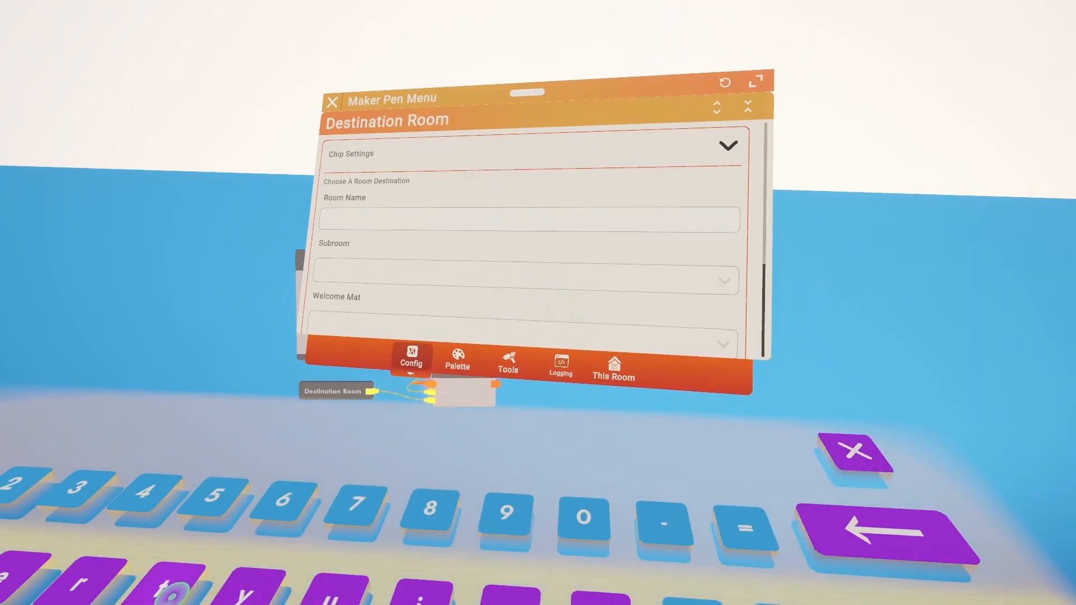
{"action": "type", "text": "Re"}
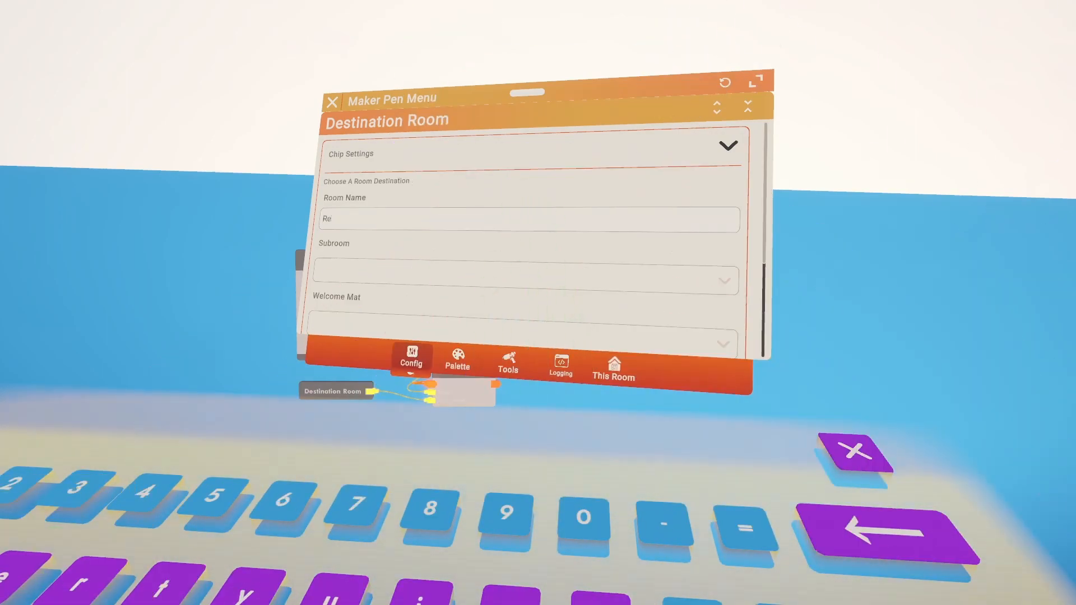
{"action": "type", "text": "c"}
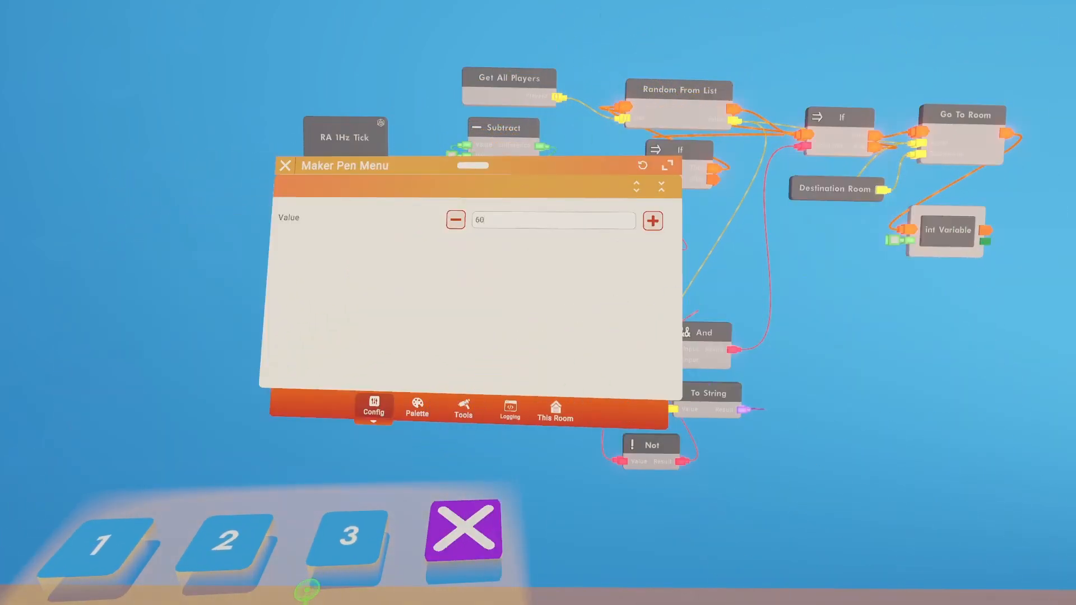
Step: Finish entering 60 as the countdown's starting Value
{"action": "left_click", "coordinate": [284, 166]}
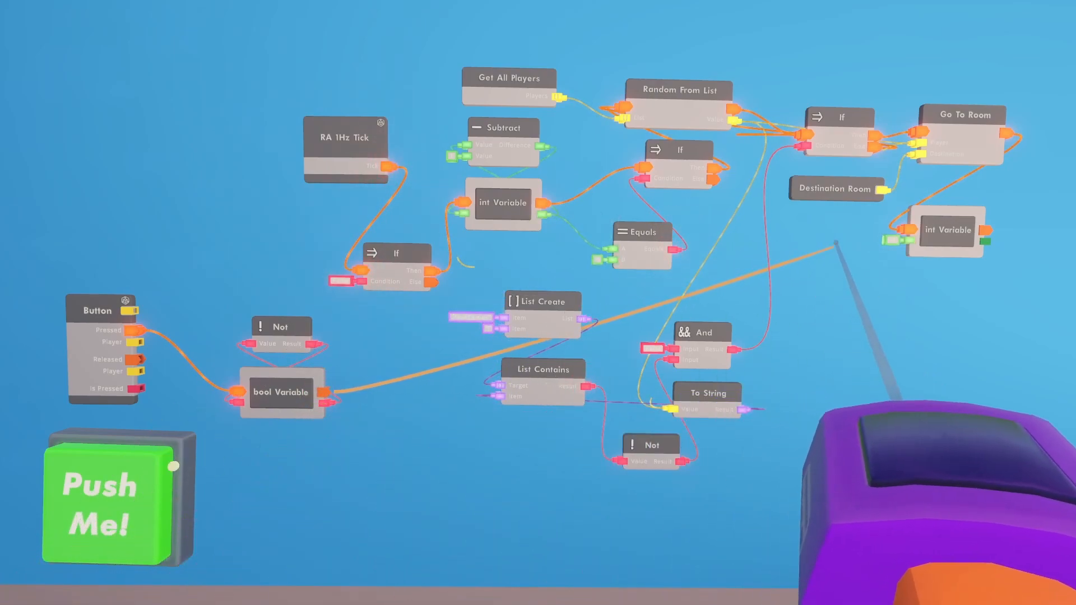
{"action": "mouse_move", "coordinate": [905, 236]}
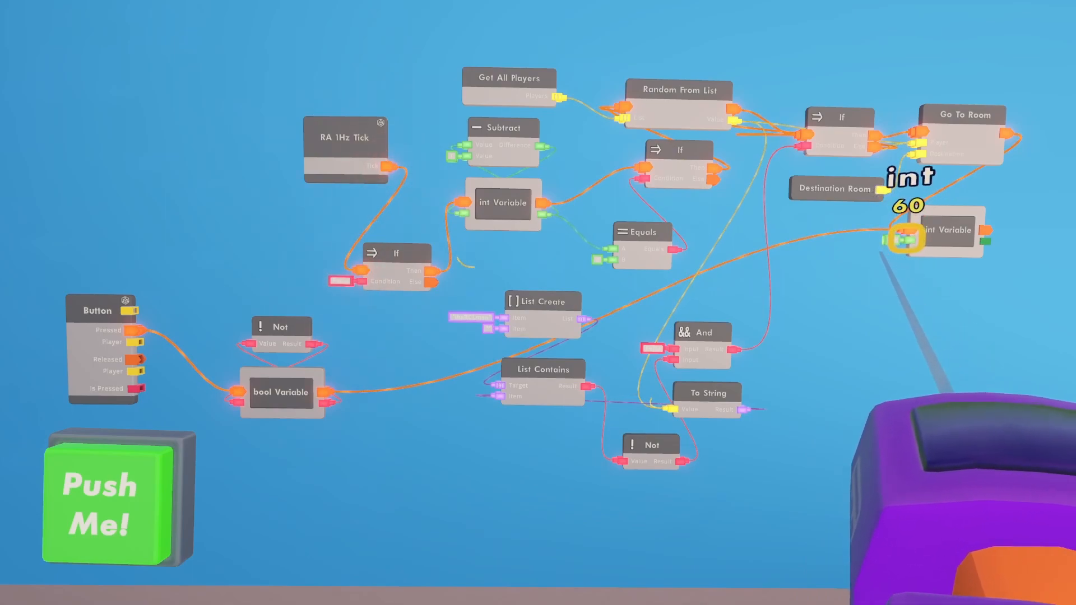